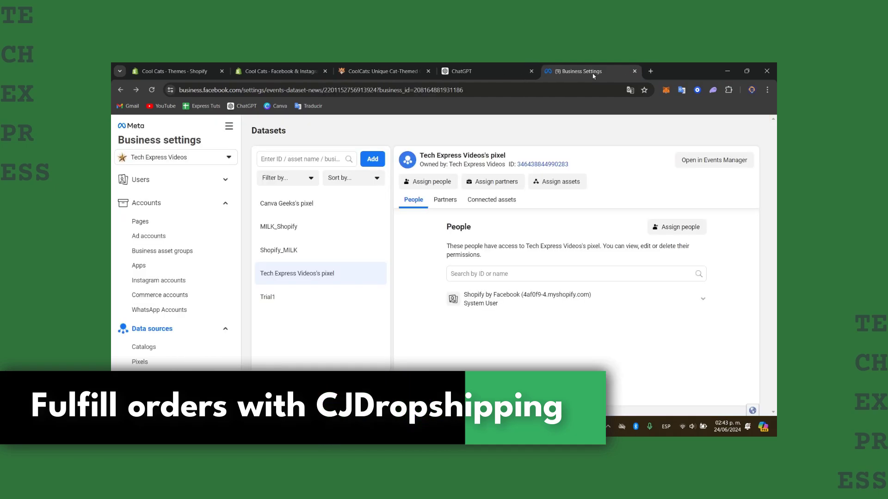
Close the Meta Business Settings tab and go from the coolcats.click storefront to its Shopify admin
click(634, 72)
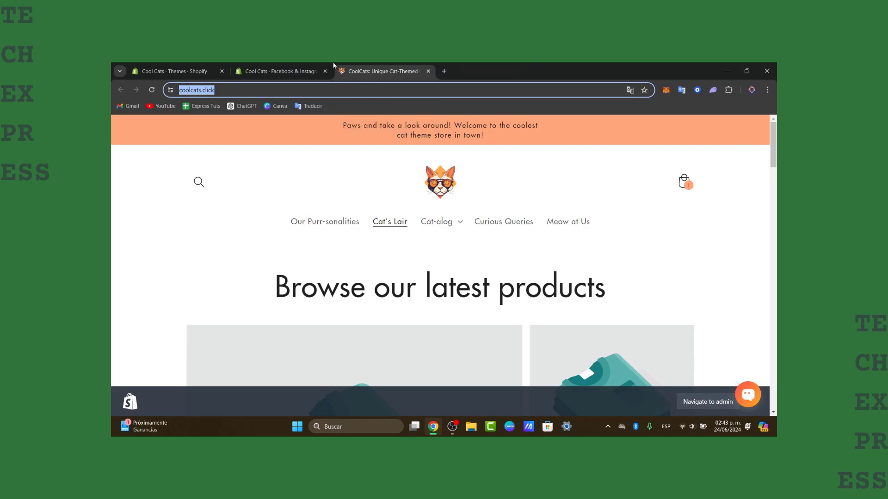
click(278, 71)
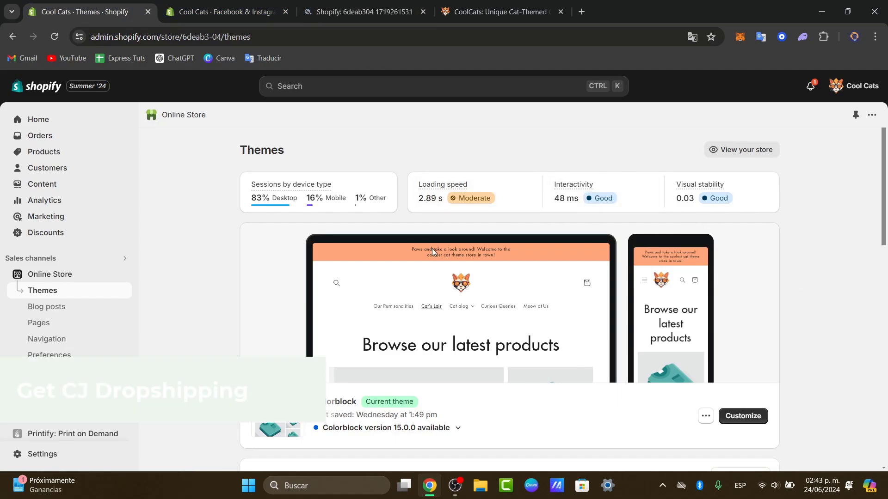
scroll(down, 3)
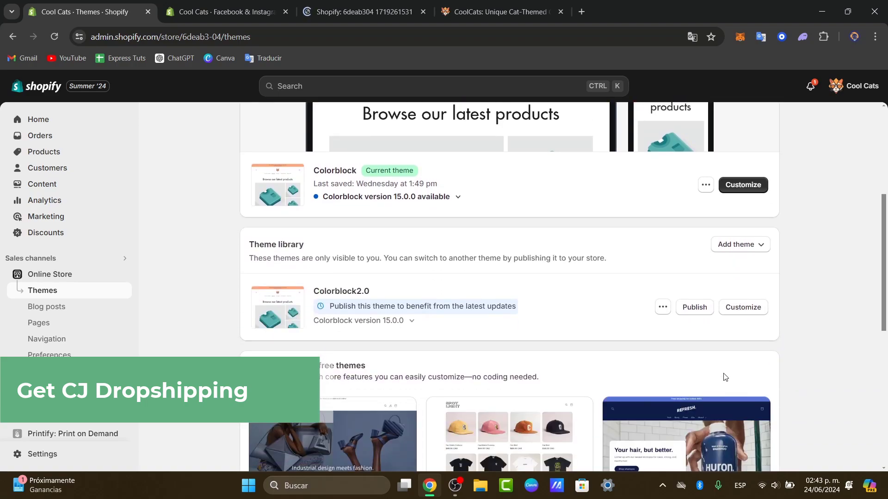
mouse_move(660, 370)
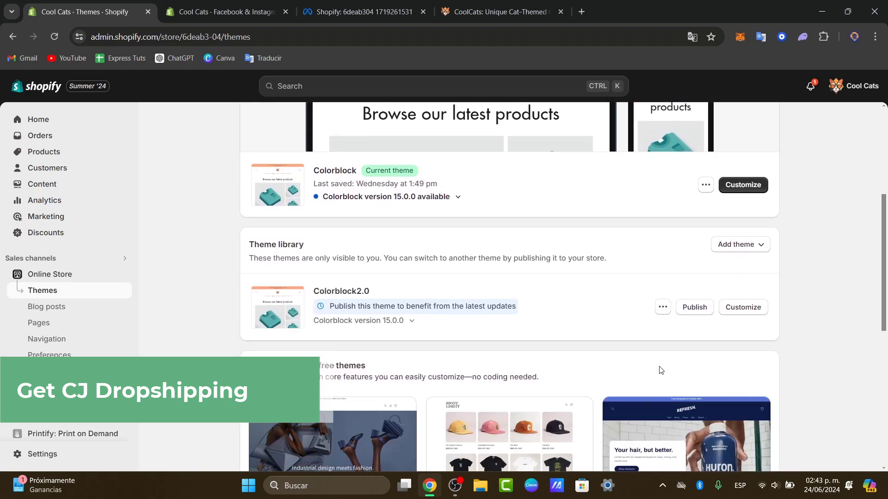
scroll(up, 3)
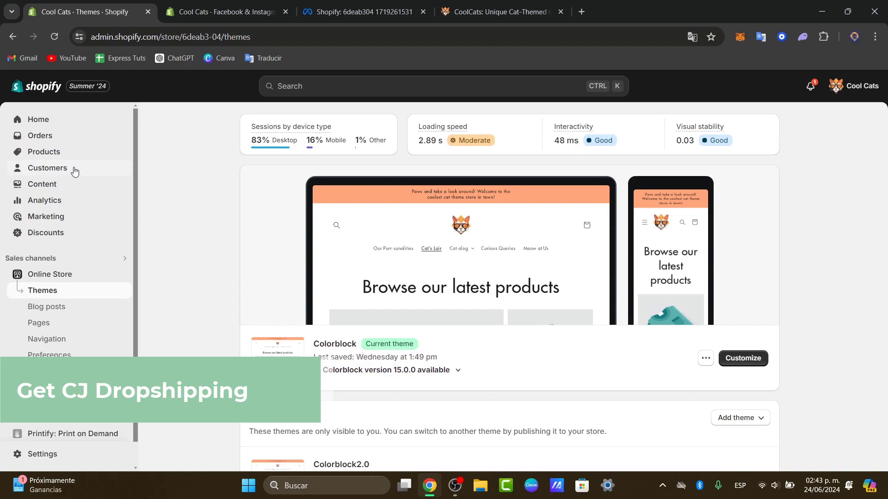
Open the Orders list from the Shopify admin sidebar
click(39, 135)
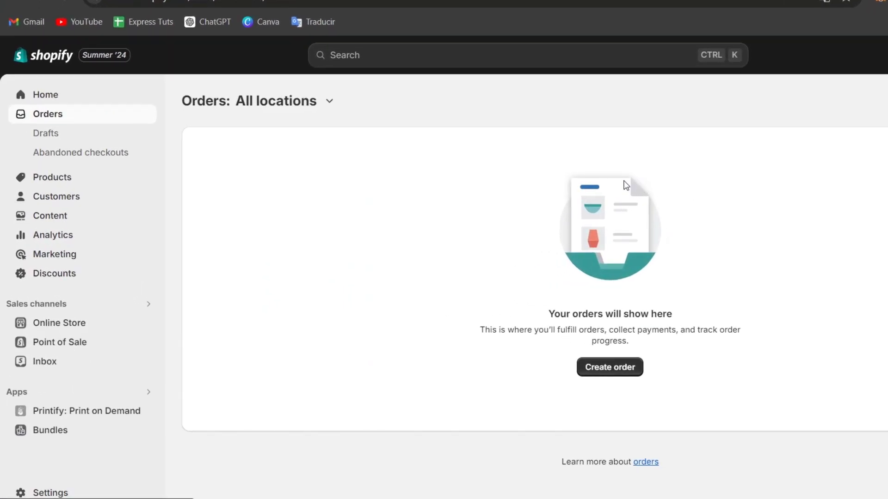
mouse_move(612, 254)
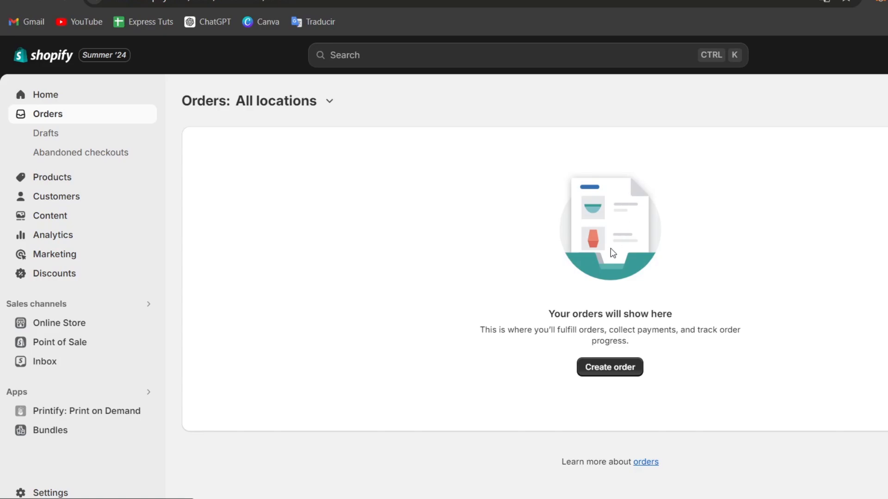
mouse_move(622, 302)
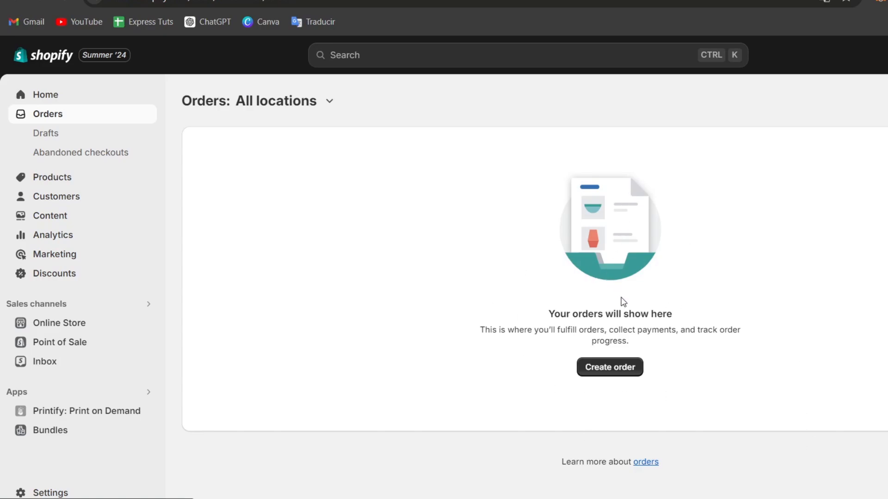
mouse_move(670, 299)
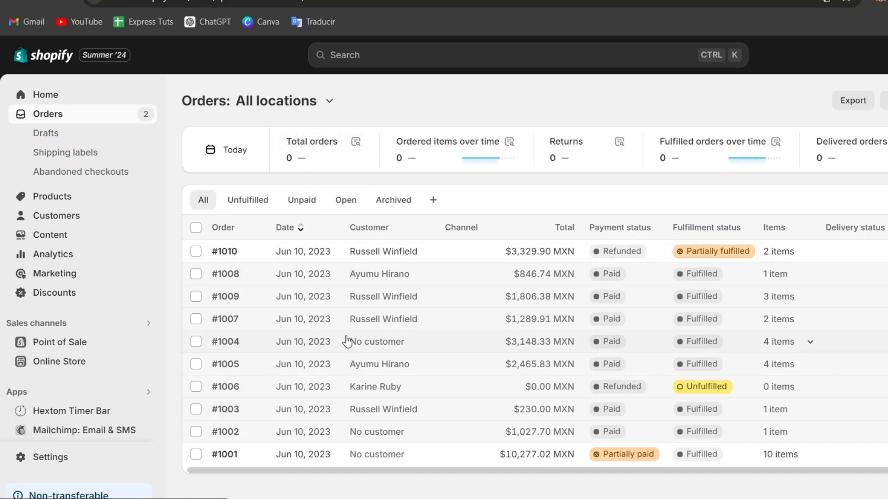
mouse_move(258, 395)
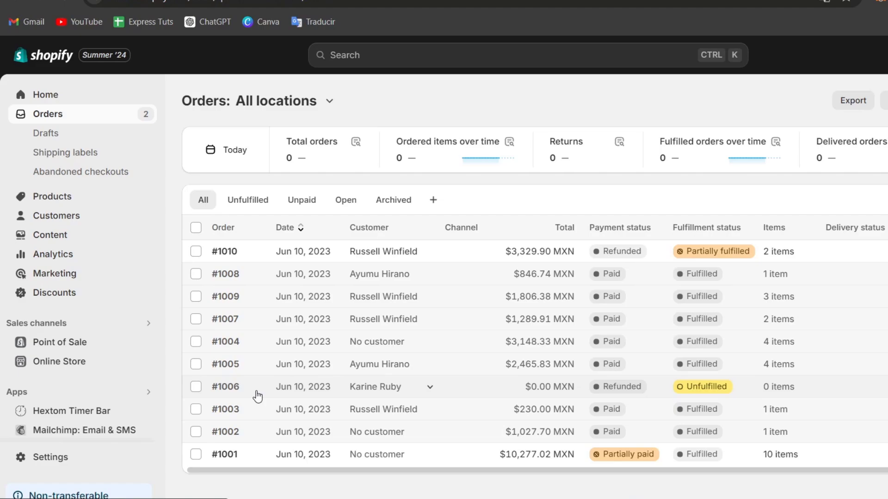
mouse_move(252, 393)
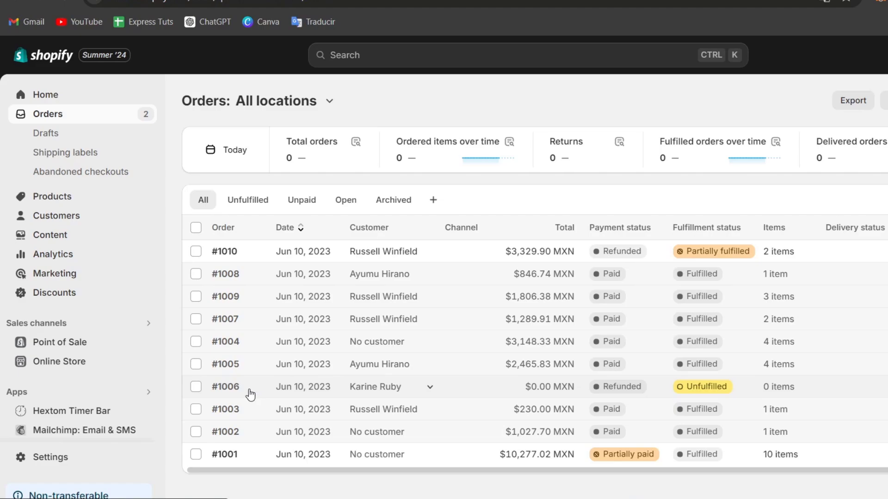
Open refunded, unfulfilled order #1006 and show its More actions menu
click(225, 387)
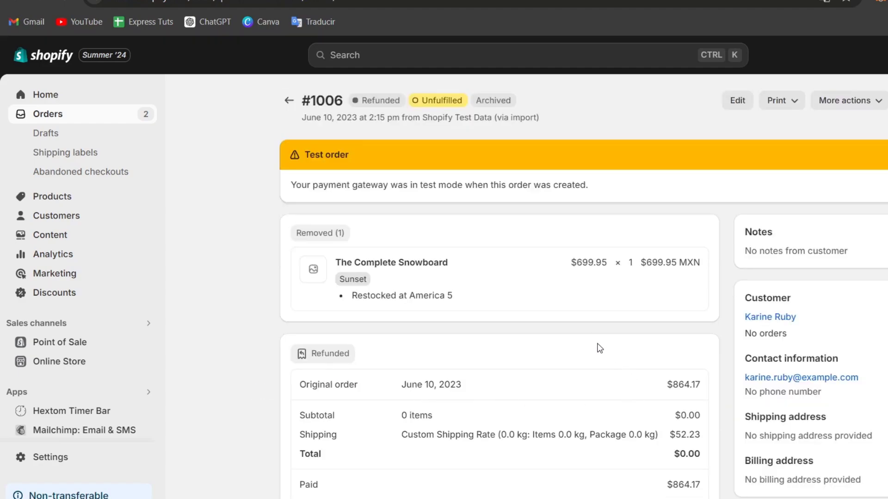
mouse_move(477, 126)
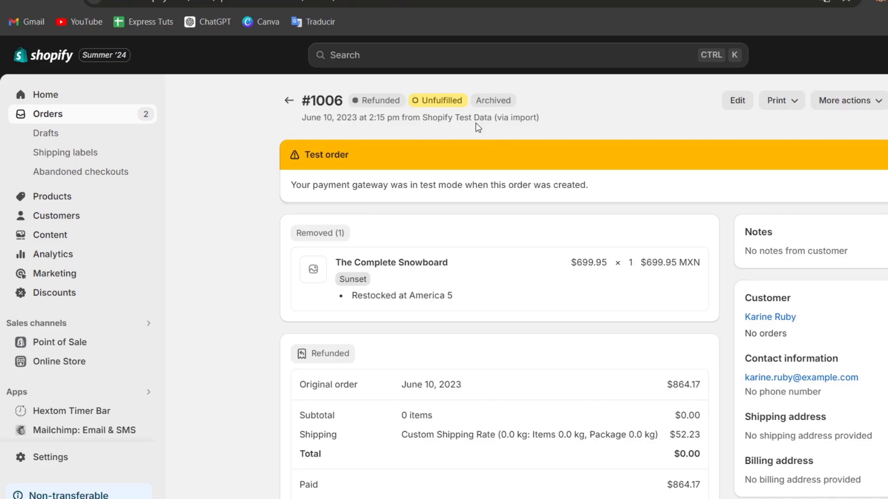
click(847, 100)
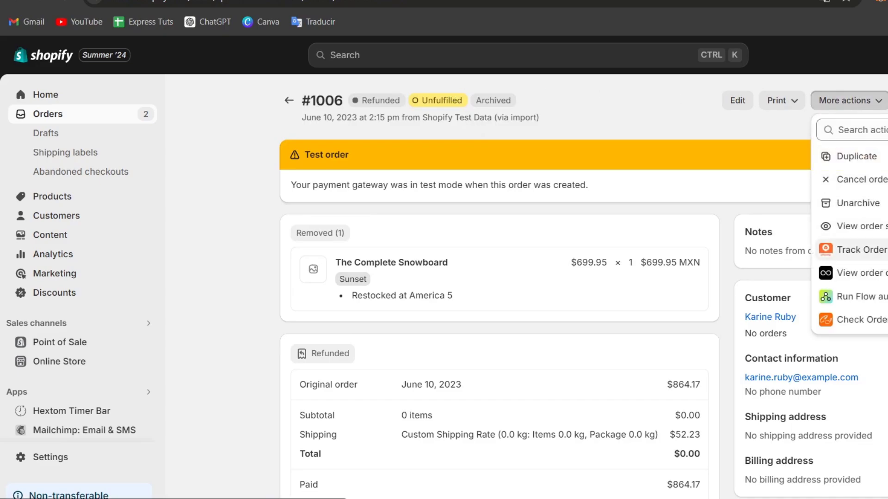
mouse_move(859, 331)
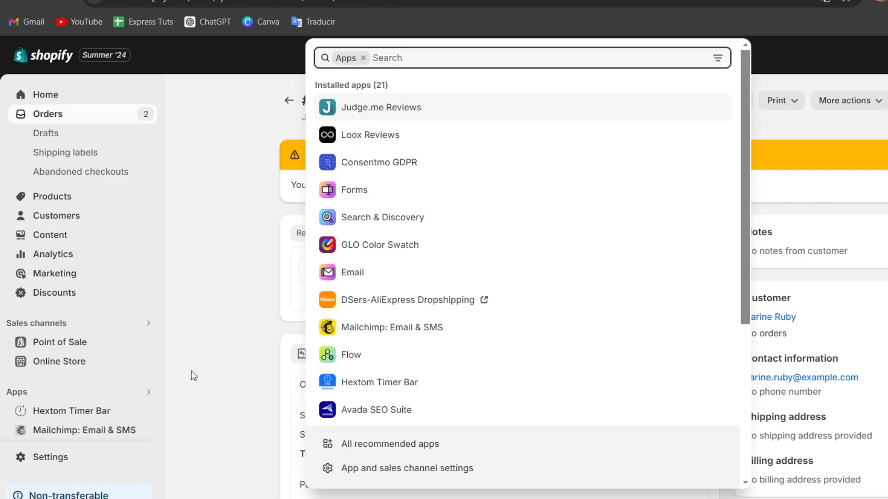
mouse_move(535, 59)
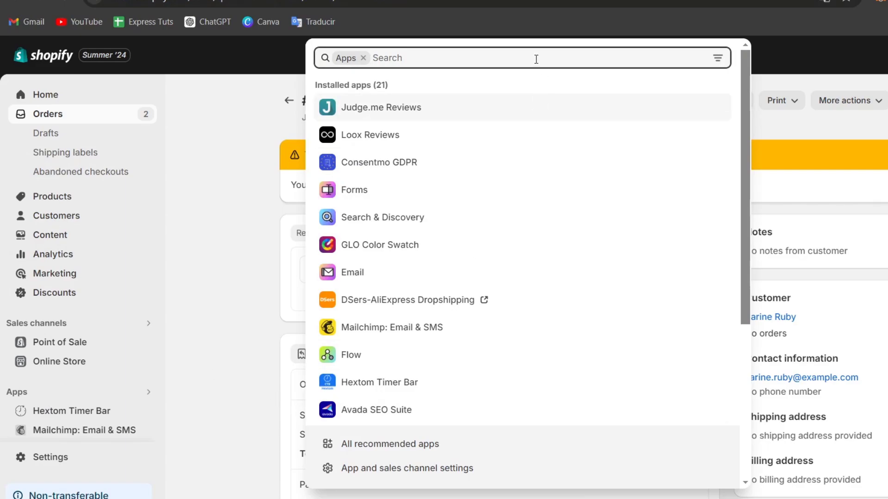
Search the apps for 'shopify', bringing up the Shopify App Store results
text(shopify)
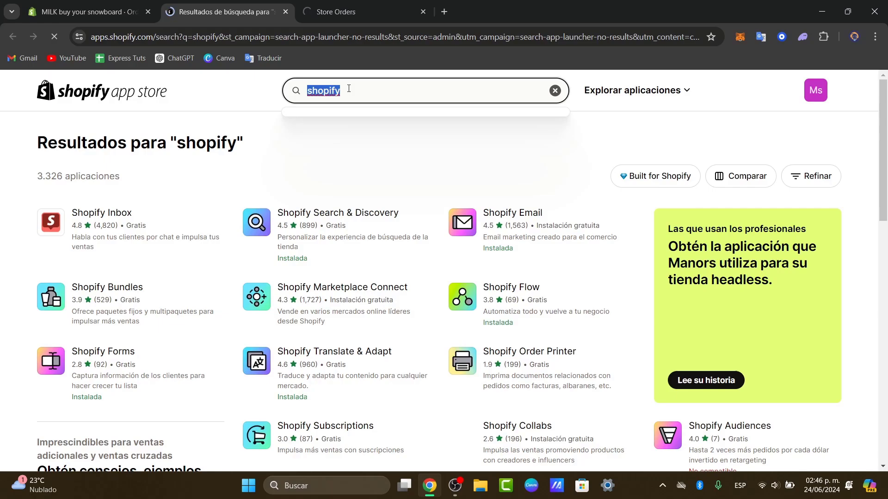
Search 'cj dropshipping', open the CJdropshipping: Much Faster listing and launch the app via Abrir
text(cj dropshipping)
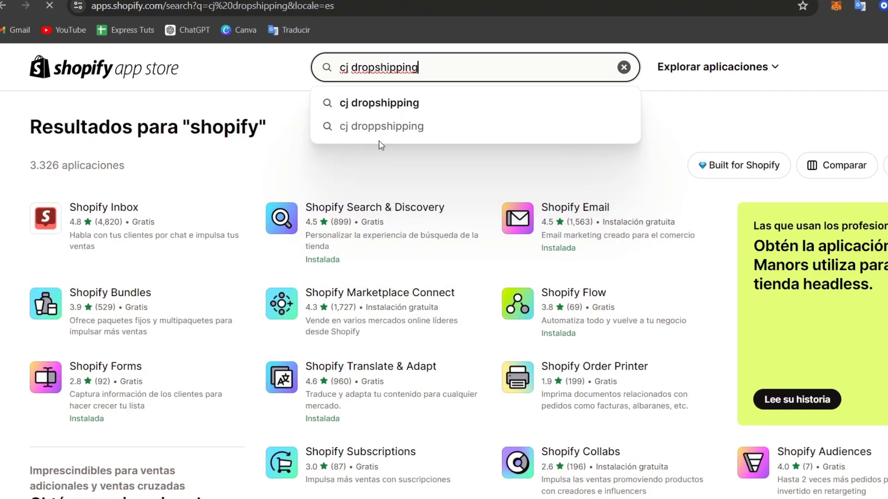
click(378, 103)
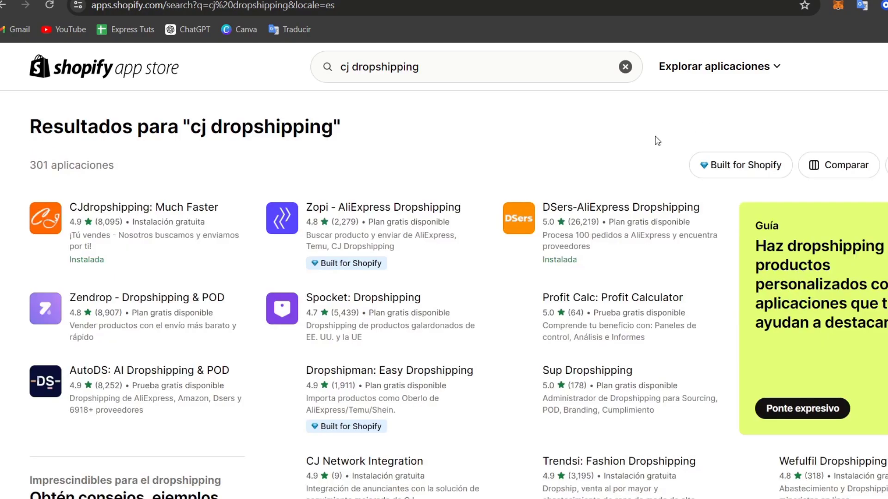
click(144, 207)
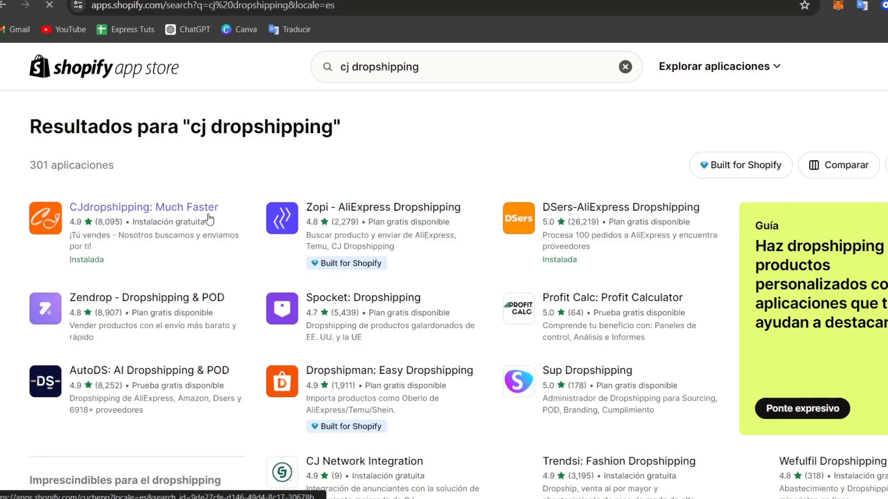
click(144, 206)
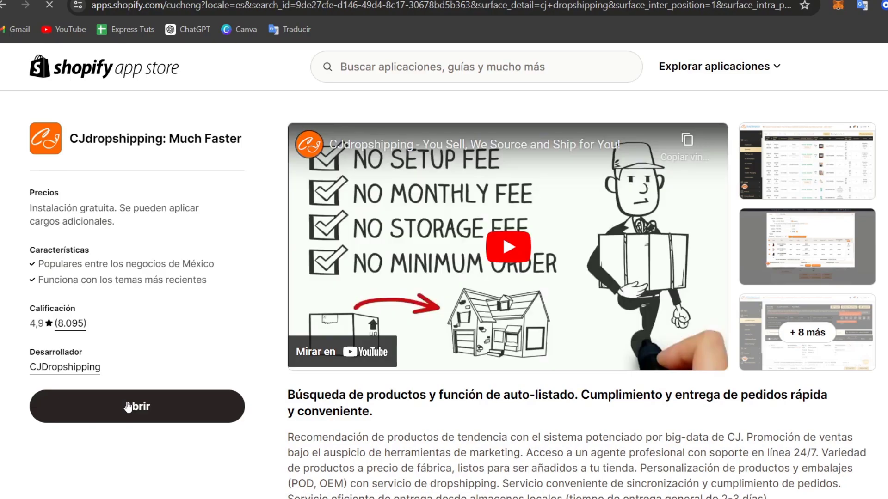
click(137, 407)
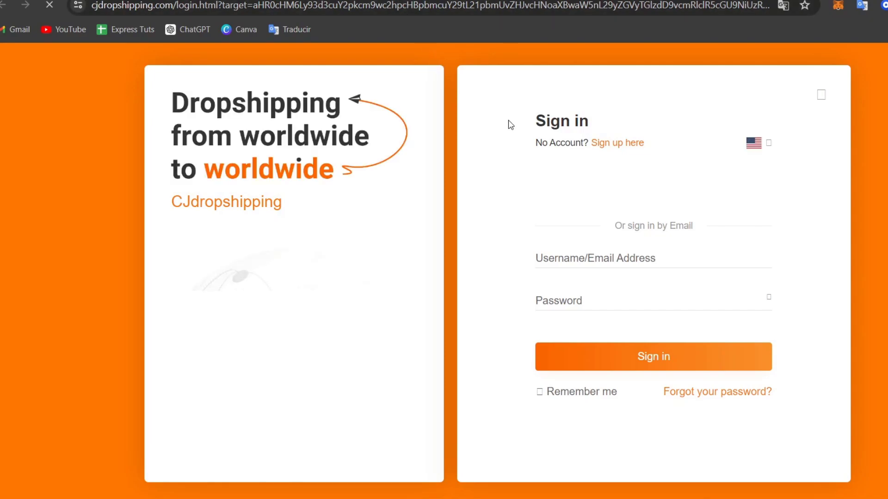
Open CJdropshipping's Store Orders list of orders imported from connected stores
click(653, 193)
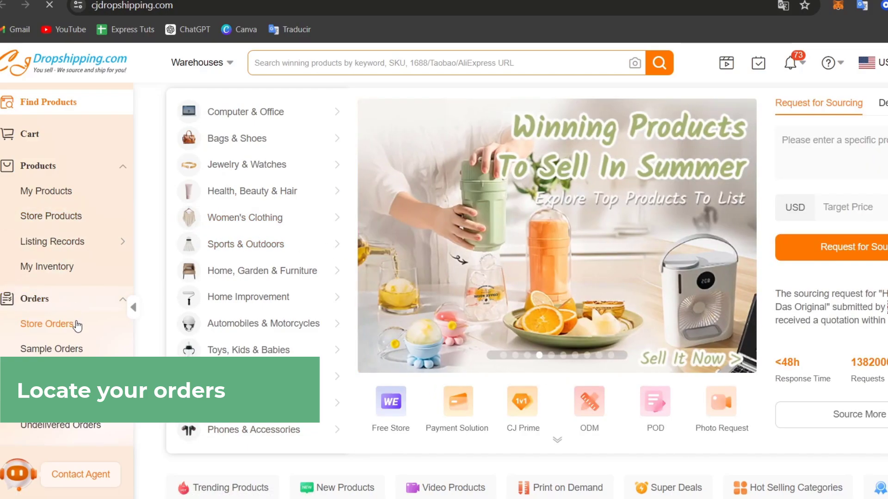
click(47, 324)
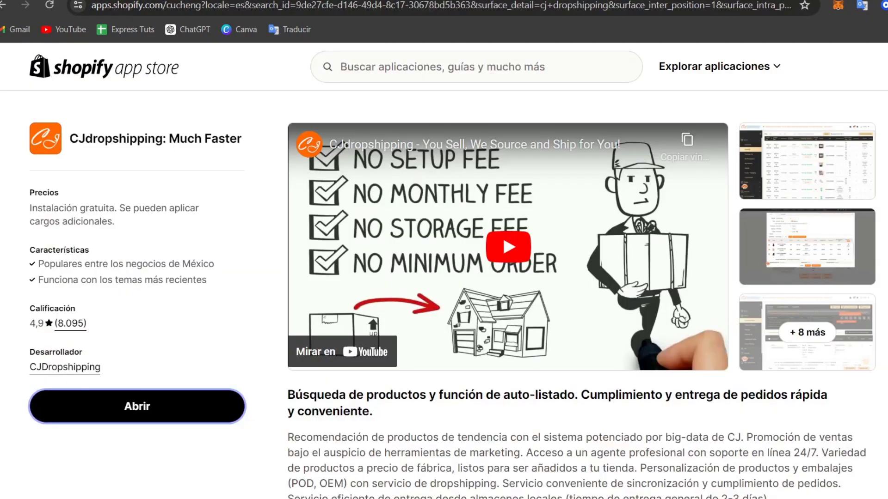
click(137, 406)
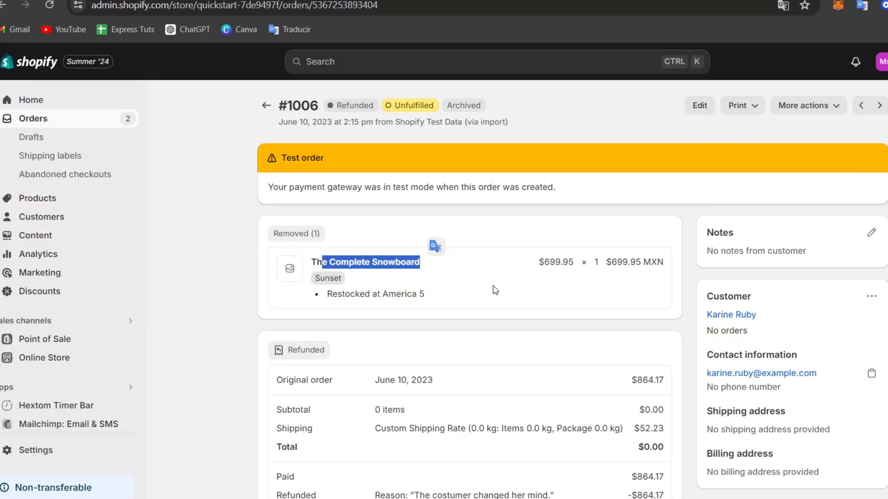
mouse_move(581, 165)
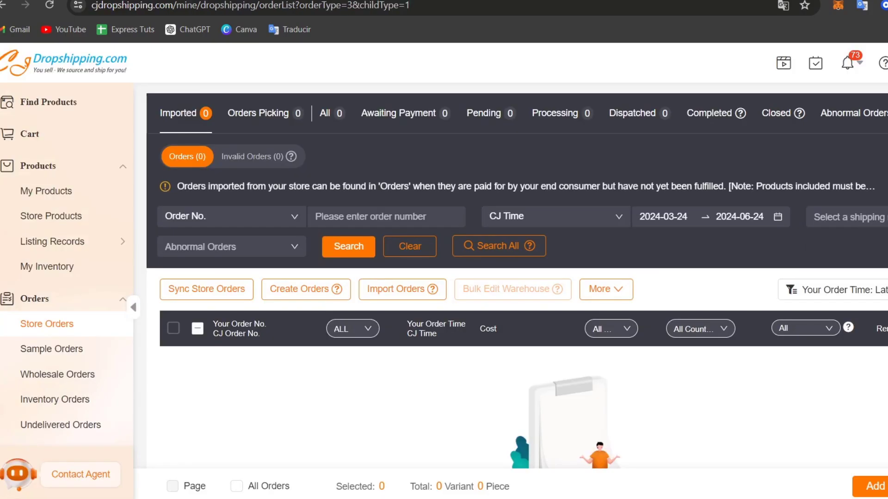
Switch from the empty Store Orders list to the Sample Orders page
scroll(down, 3)
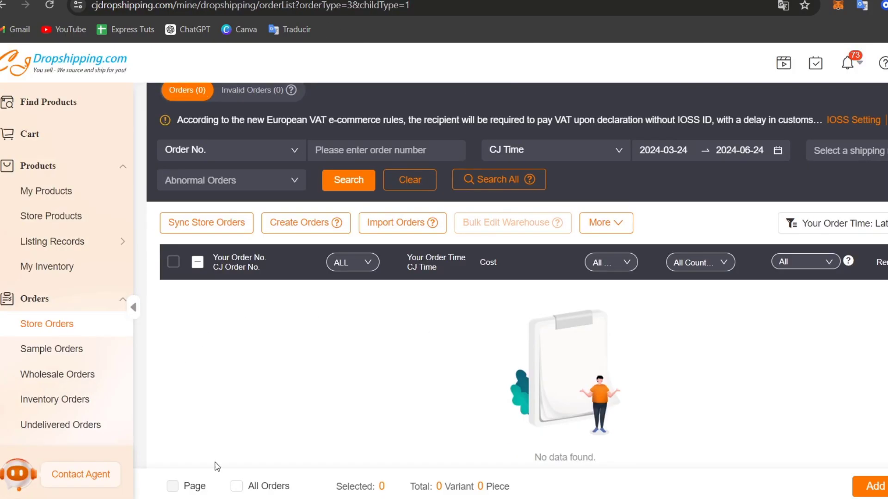
click(51, 349)
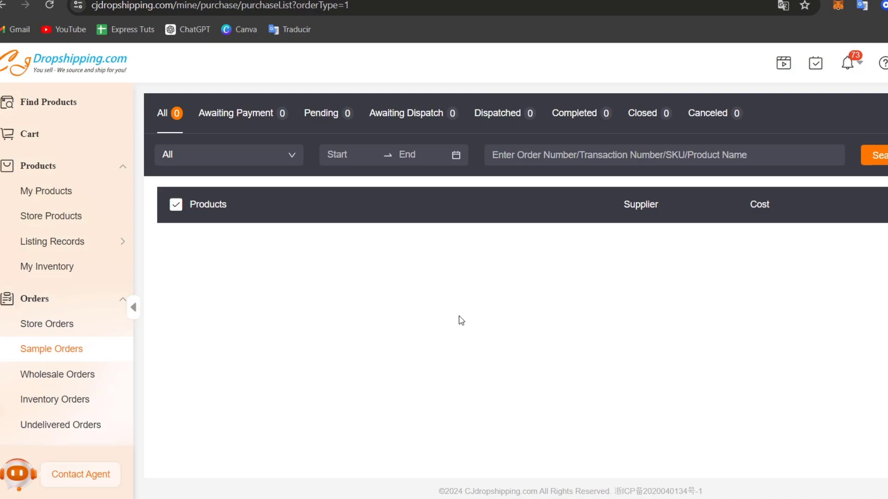
Check the Awaiting Payment, Dispatched and Closed sample-order tabs, all empty, then return to Store Orders
scroll(down, 3)
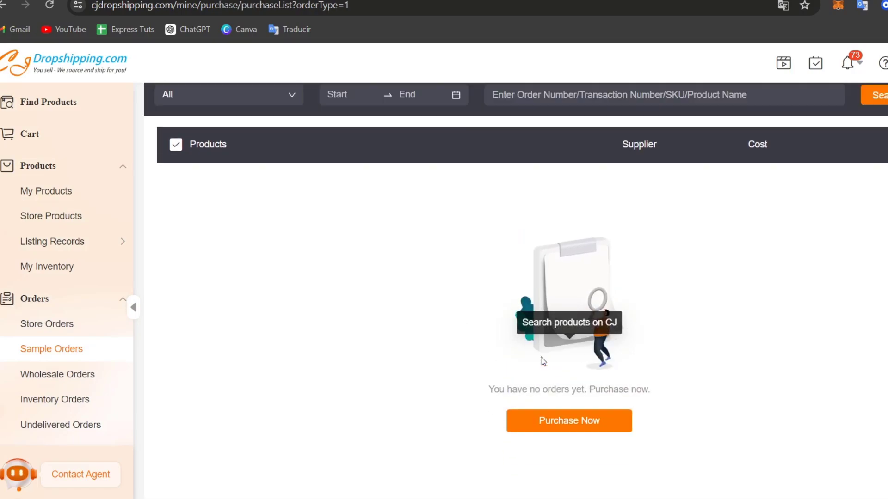
click(237, 113)
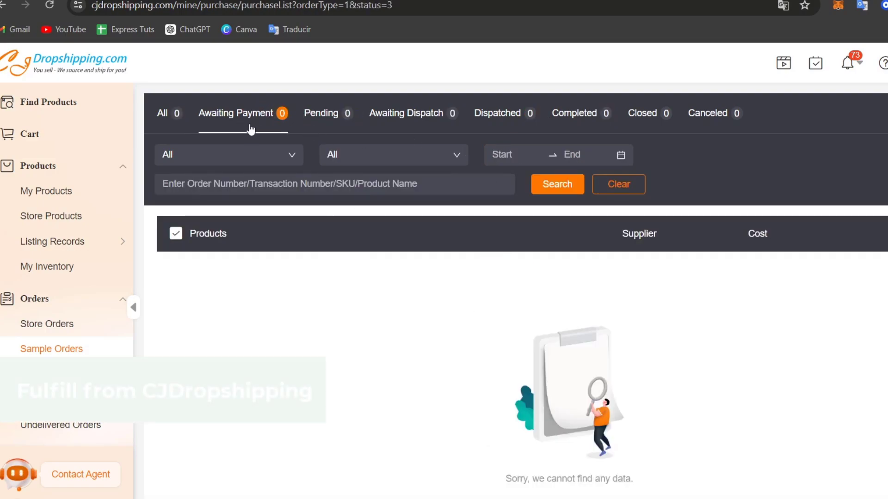
click(406, 113)
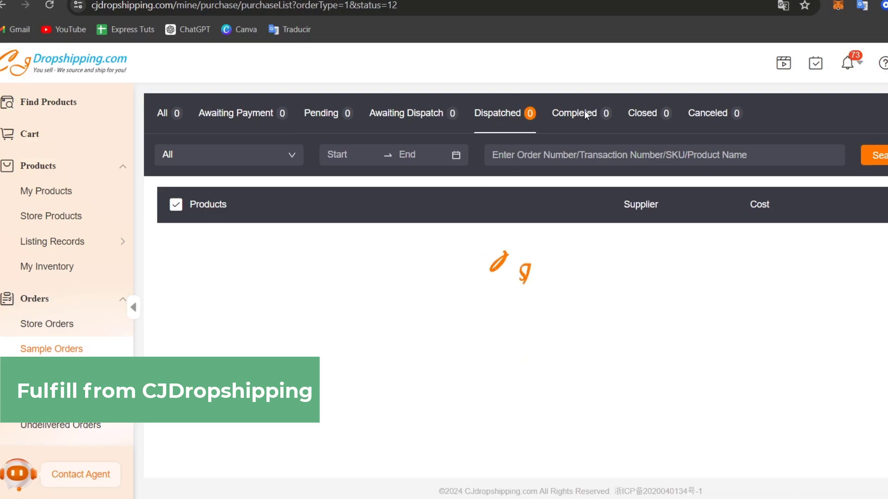
click(642, 112)
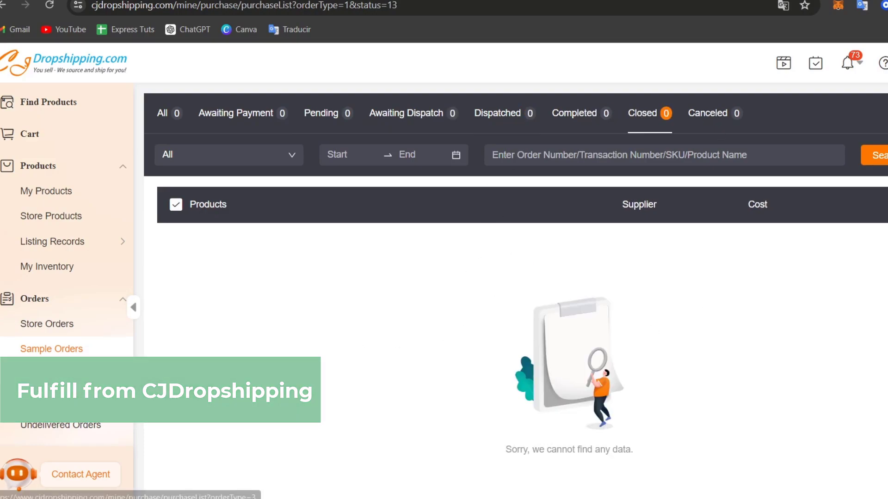
click(47, 324)
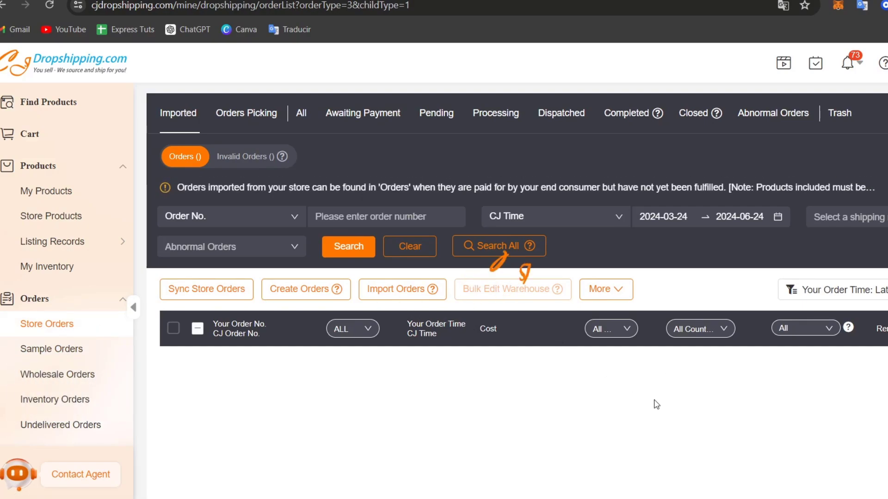
Start a store-order sync for the Shopify quickstart-7de9497f store with Sync Now
click(206, 289)
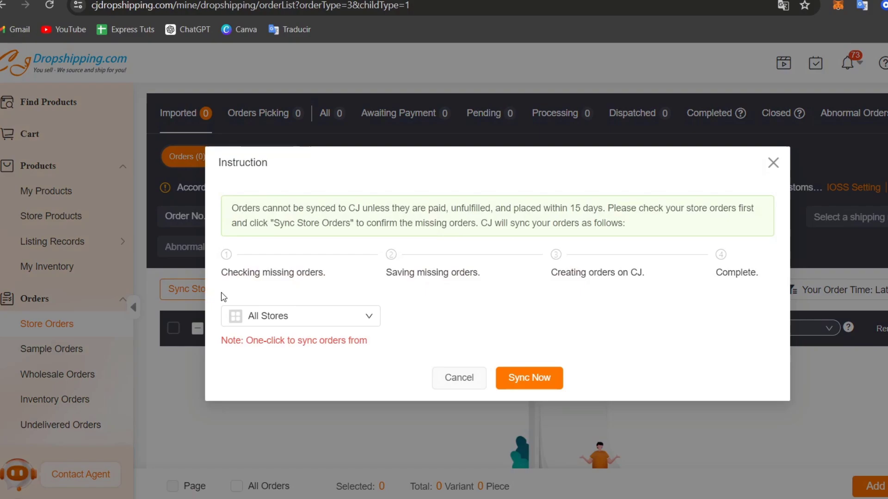
click(300, 317)
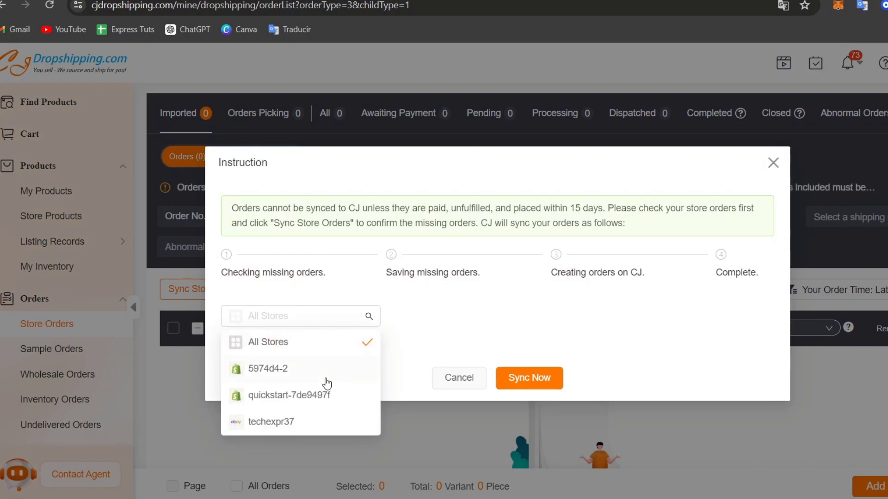
click(288, 395)
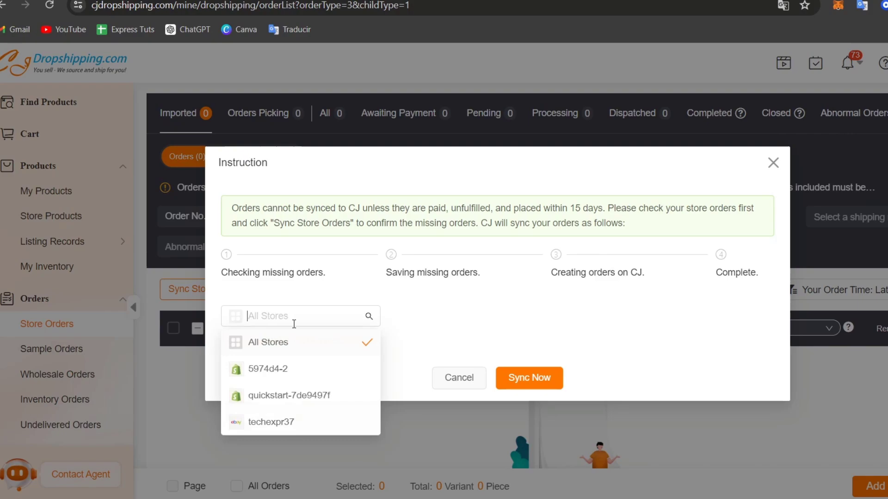
click(289, 394)
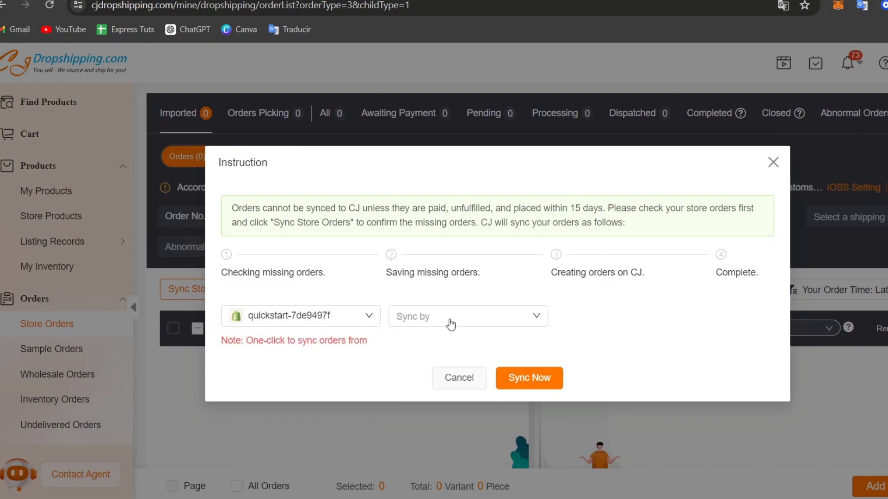
click(528, 377)
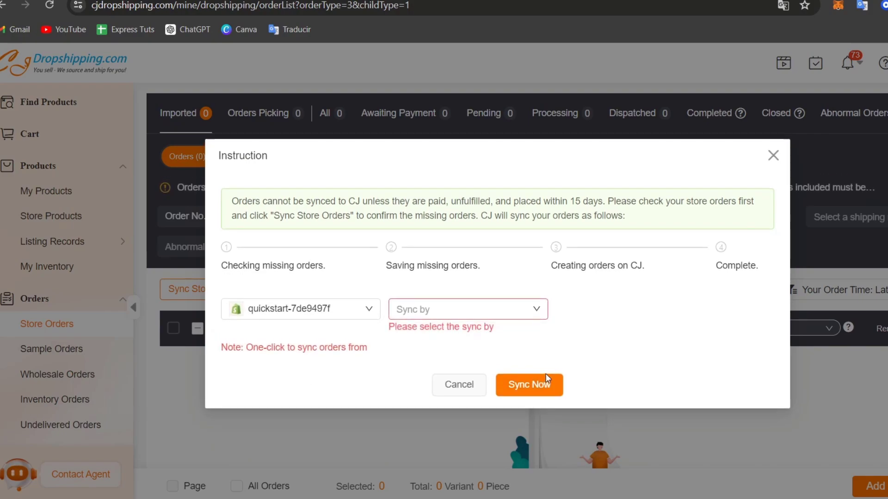
click(528, 385)
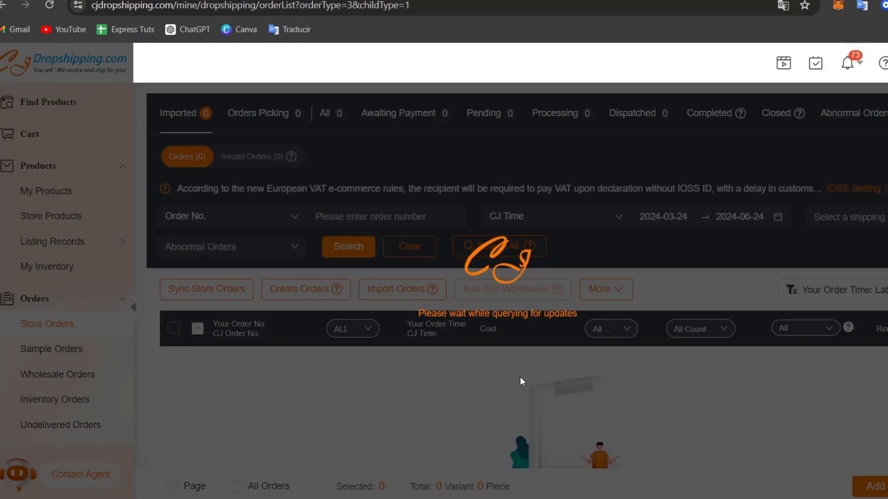
Dismiss the sync Result summary showing zero orders synced and zero failed
click(206, 289)
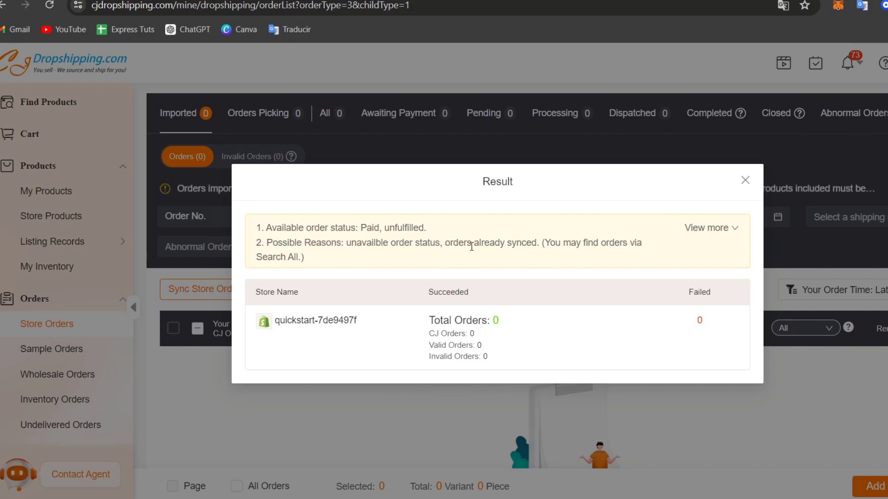
click(745, 180)
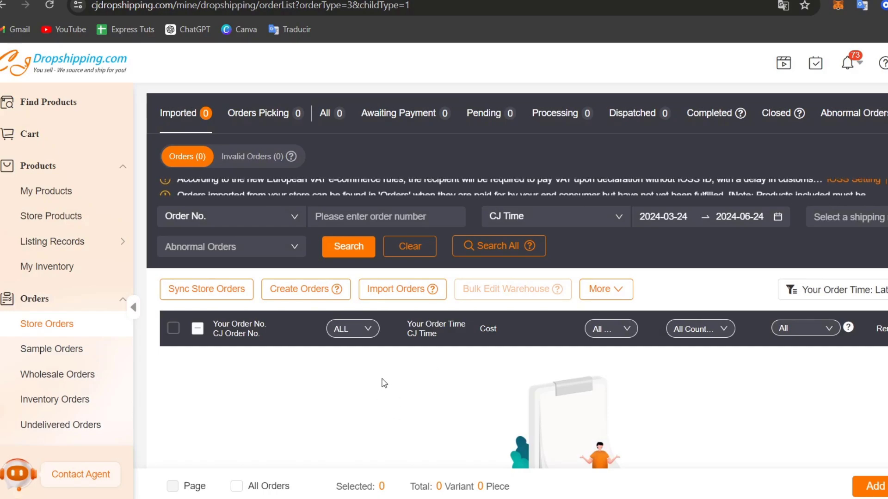
scroll(down, 3)
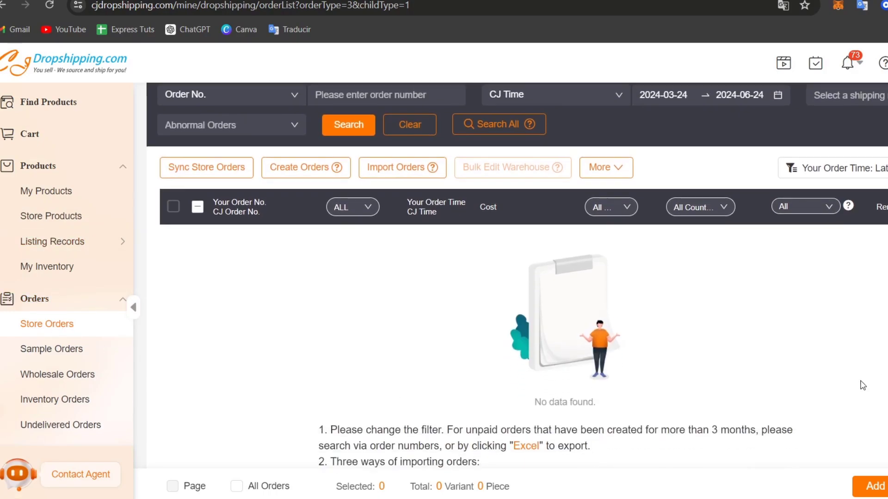
scroll(down, 3)
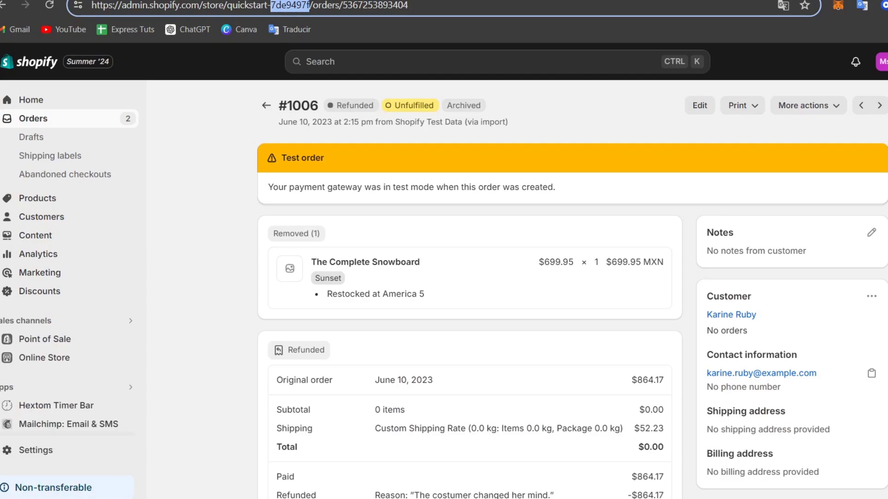
mouse_move(180, 31)
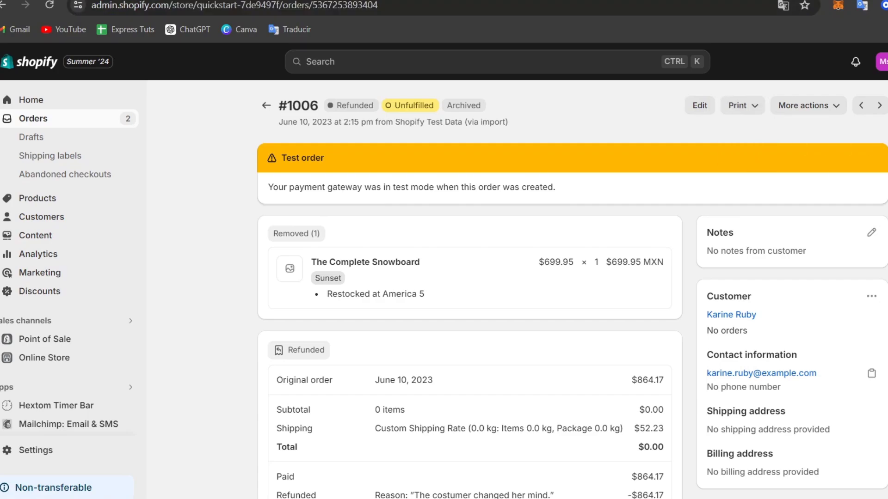
mouse_move(863, 205)
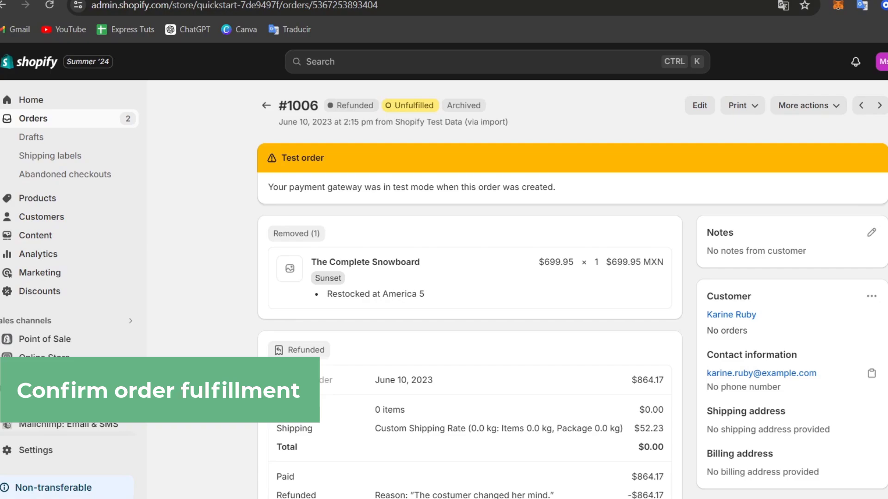
Leave order #1006 and return to the Orders list showing #1001–#1010
click(808, 105)
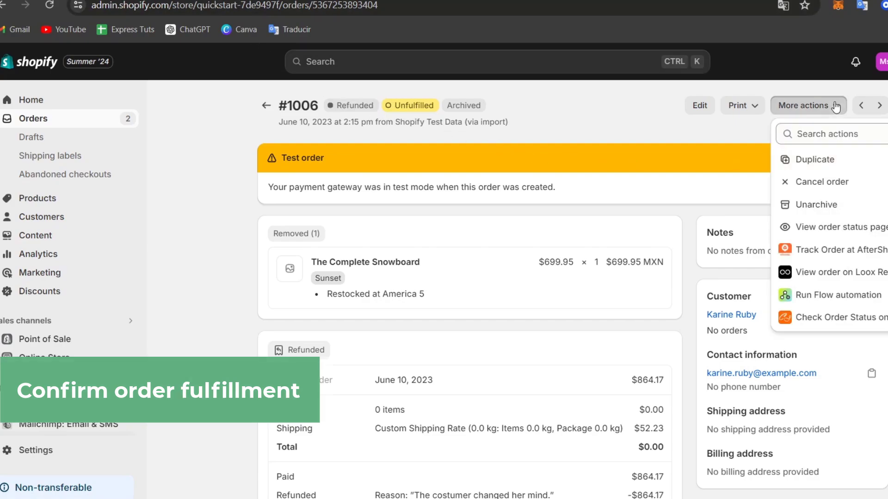
mouse_move(844, 228)
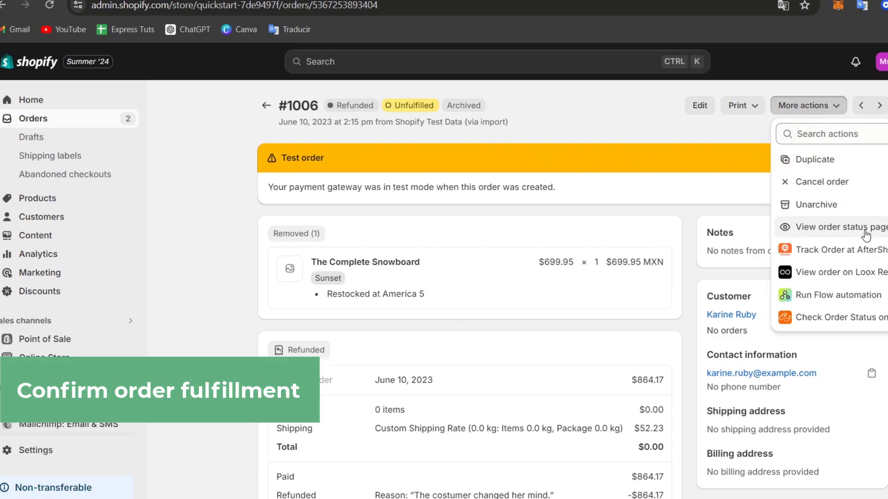
click(447, 223)
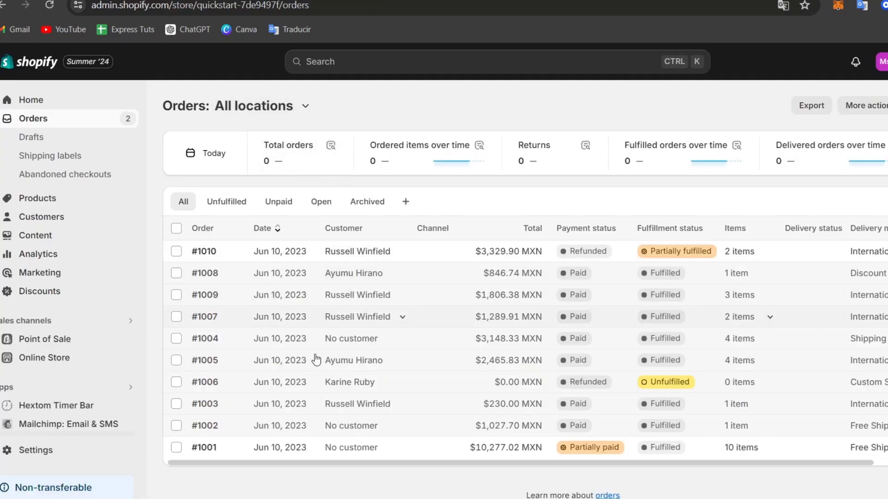
mouse_move(665, 389)
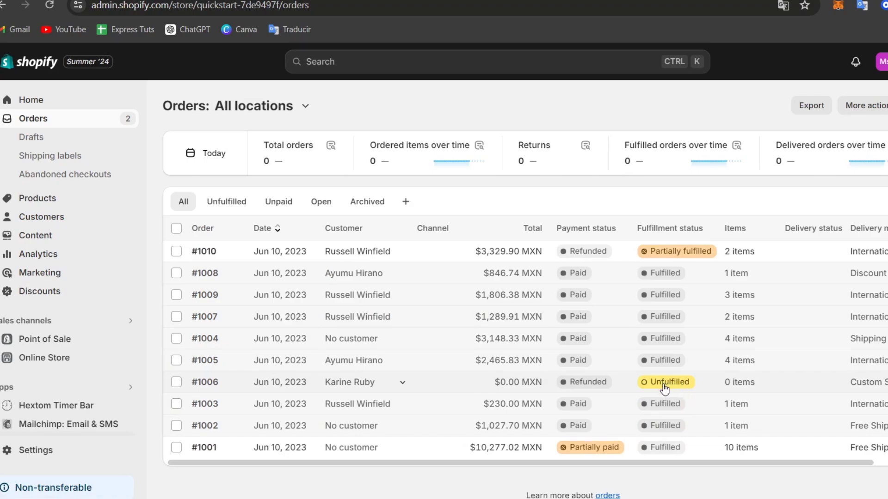
Cancel refunded, unfulfilled order #1006 with reason Staff error and return to the Orders list
click(203, 382)
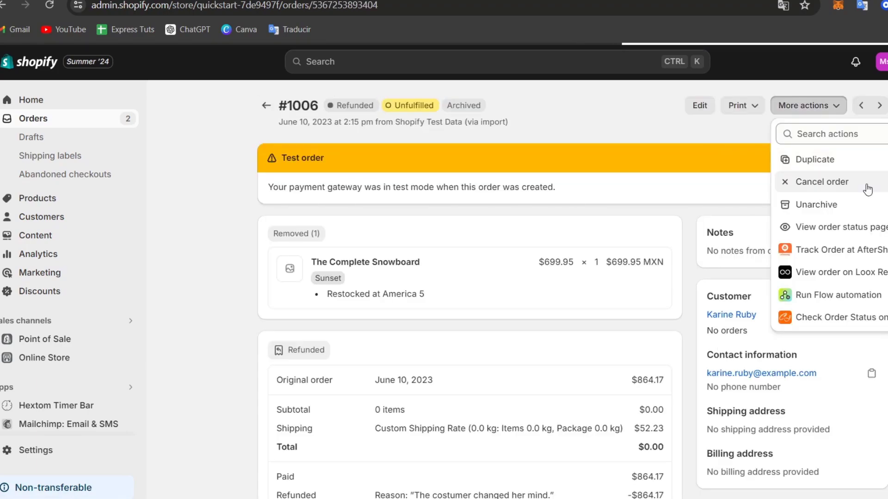
click(822, 182)
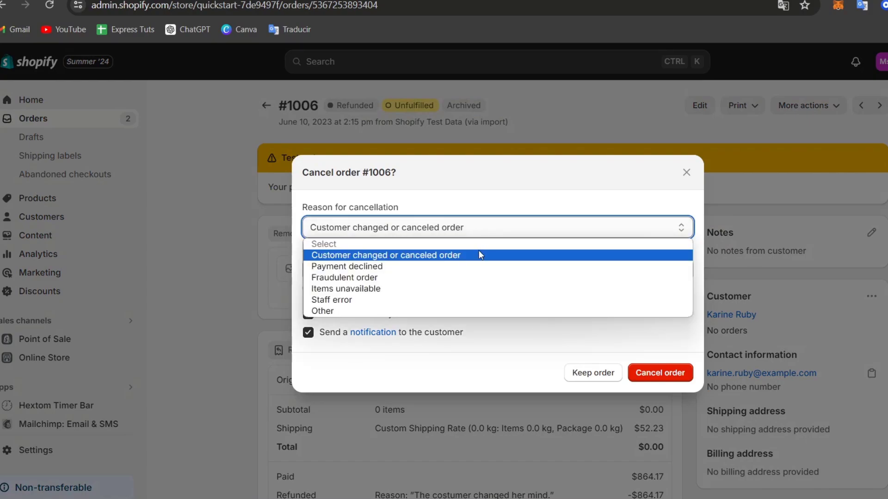
mouse_move(434, 259)
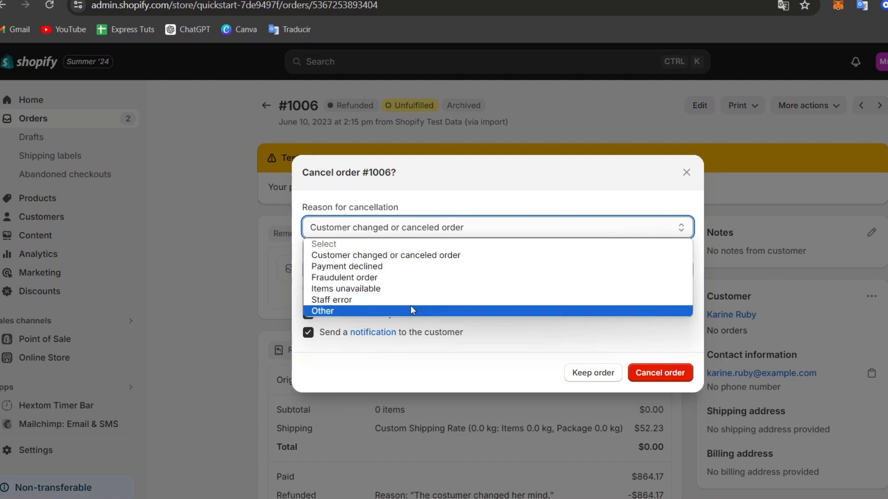
click(333, 299)
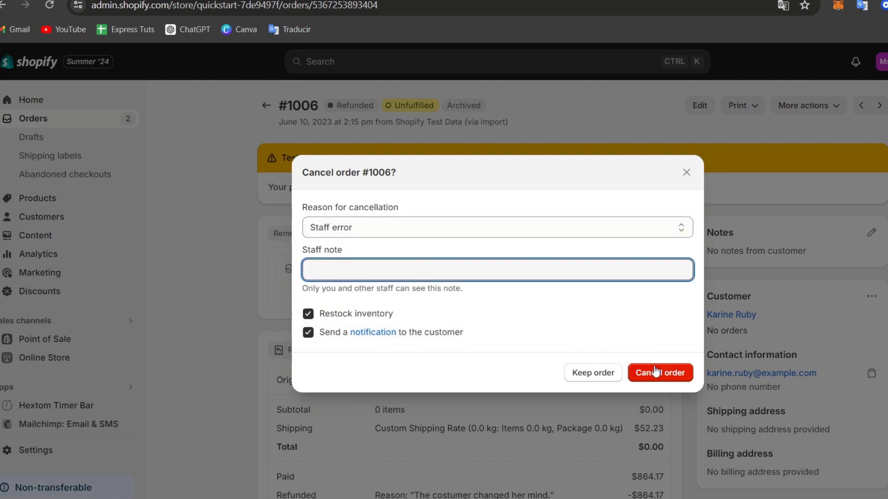
click(660, 373)
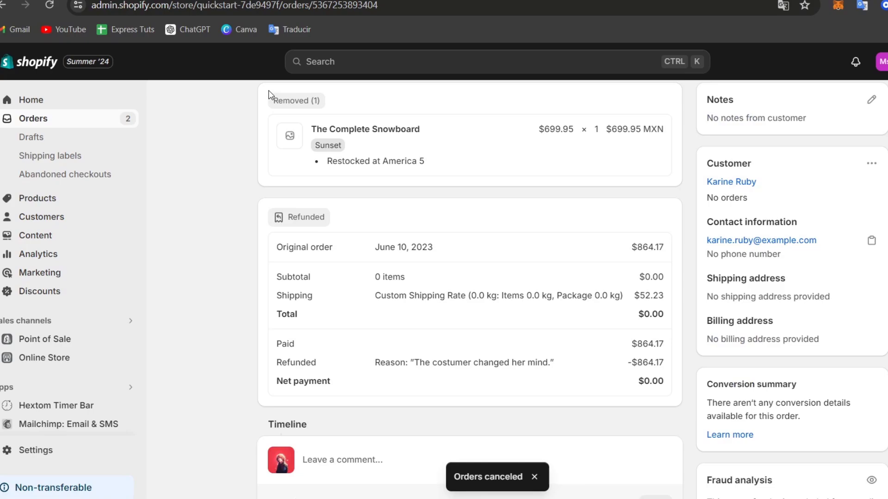
click(33, 119)
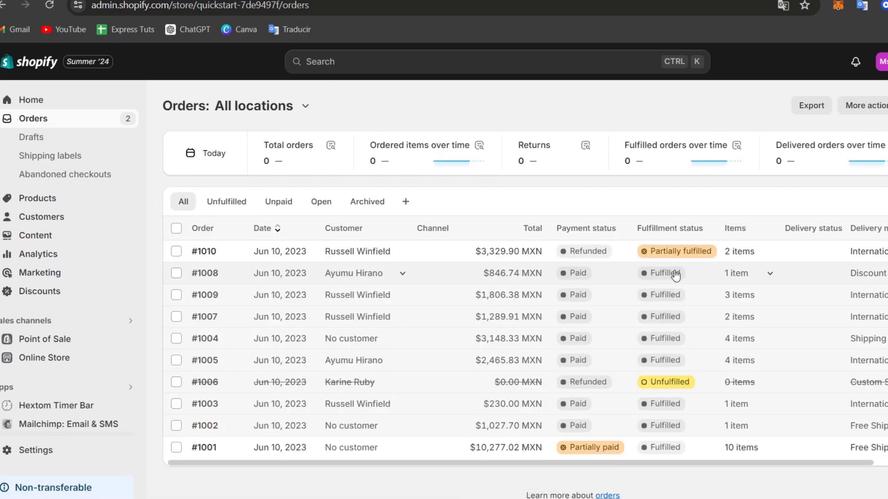
Review fulfilled order #1008's fulfilment number and paid amount
click(204, 272)
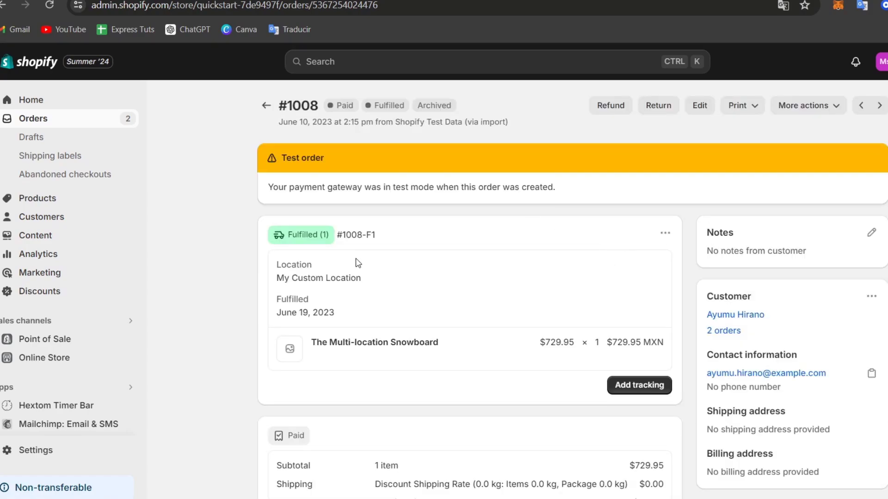
mouse_move(337, 239)
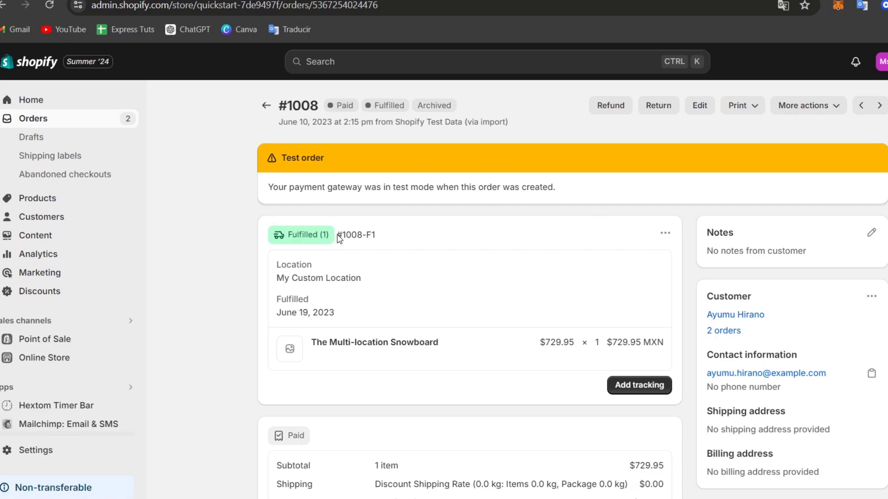
double_click(362, 235)
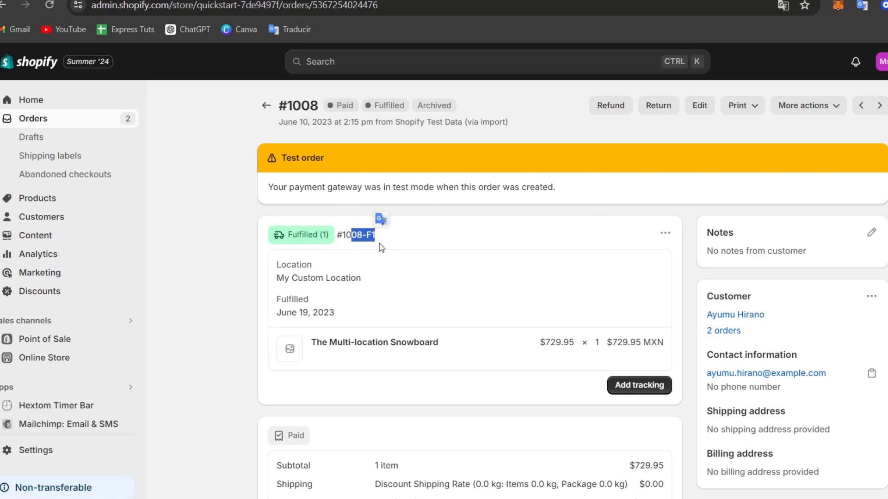
scroll(down, 3)
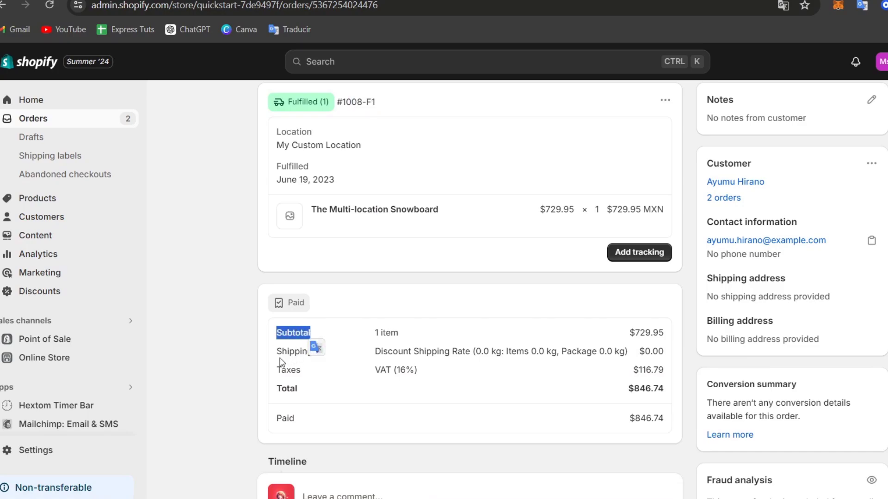
double_click(288, 369)
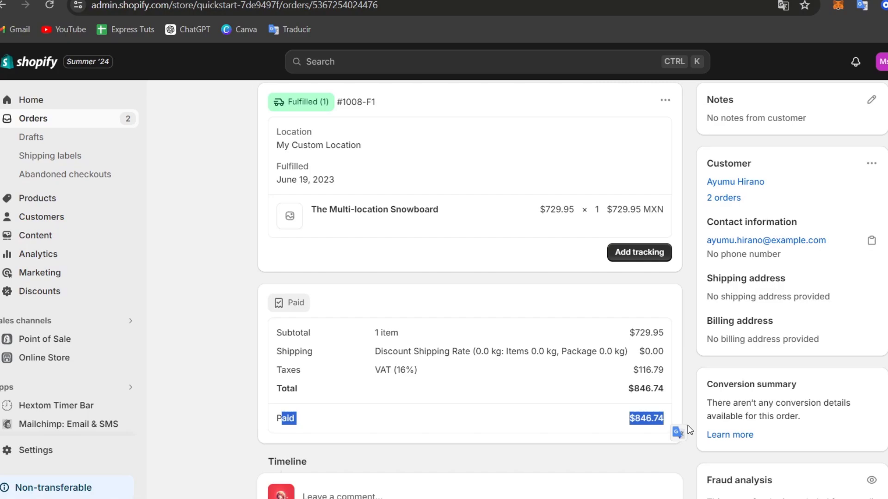
Scroll through order #1008's timeline history and back to the top
scroll(up, 3)
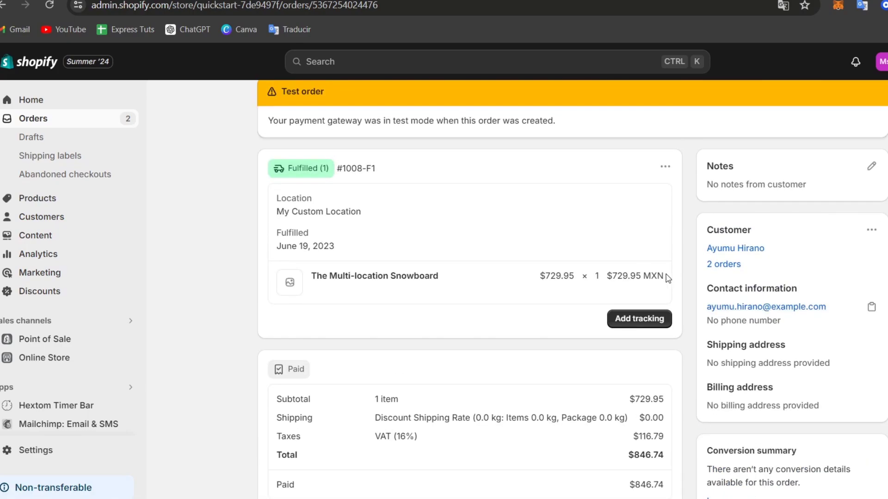
scroll(down, 3)
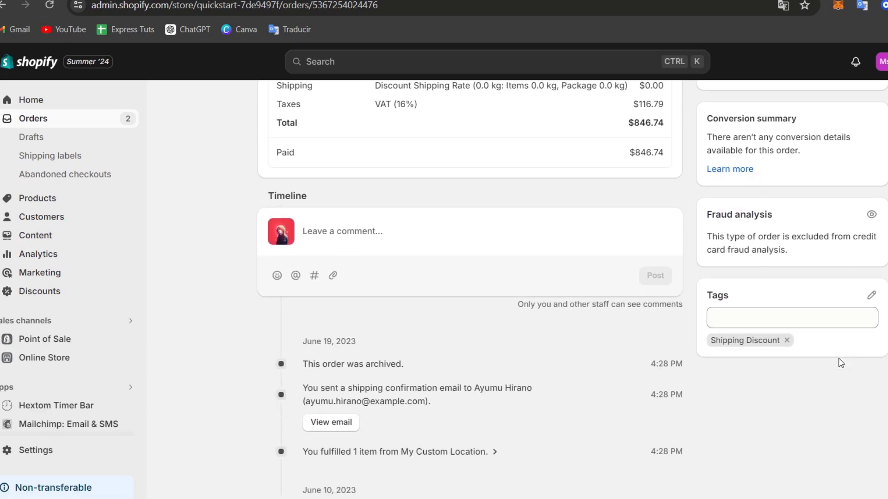
scroll(down, 3)
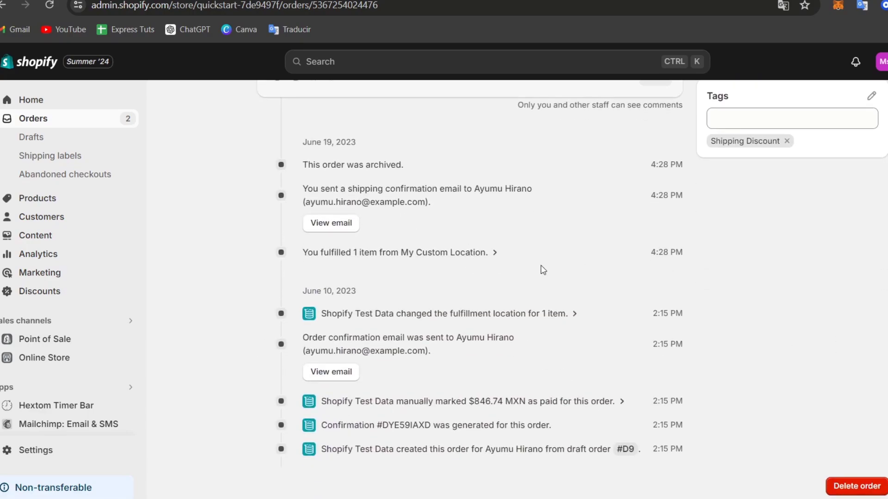
scroll(up, 3)
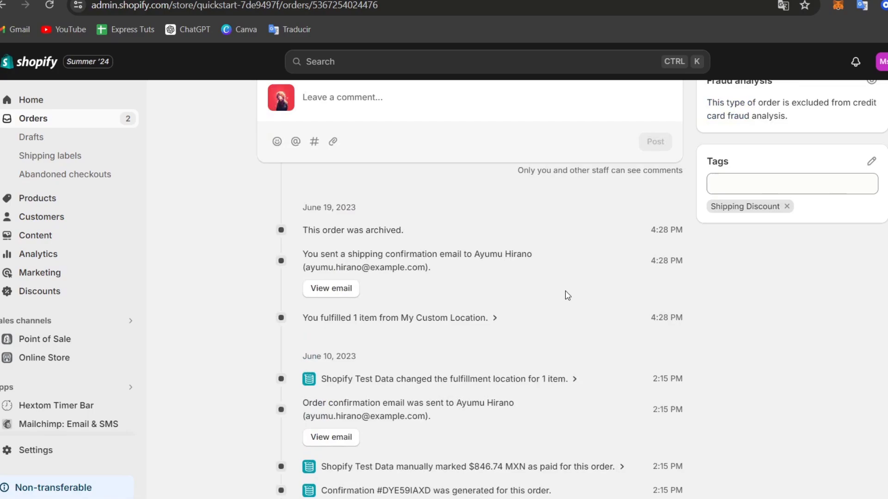
scroll(up, 3)
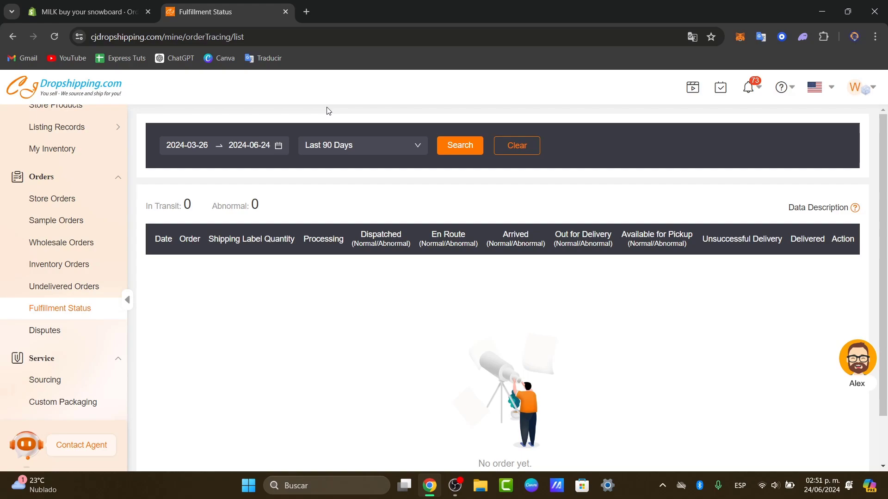
View CJdropshipping's empty Fulfillment Status list and switch back to Shopify order #1008
click(88, 11)
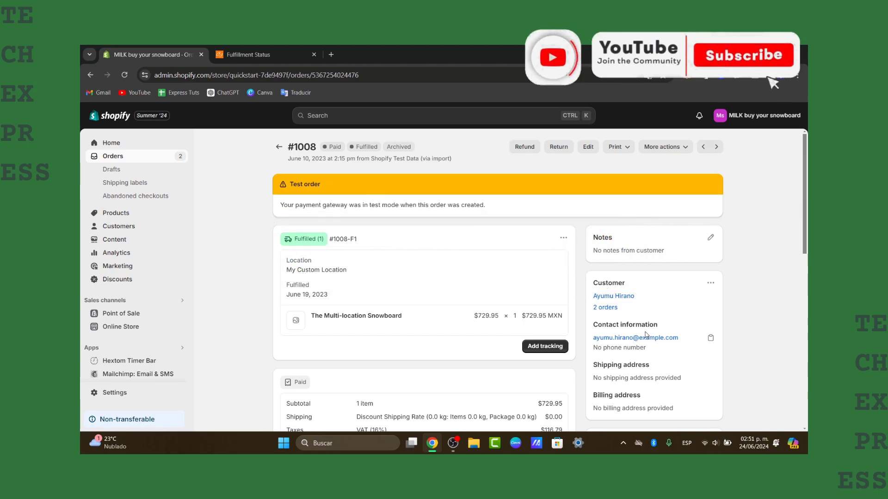
click(742, 54)
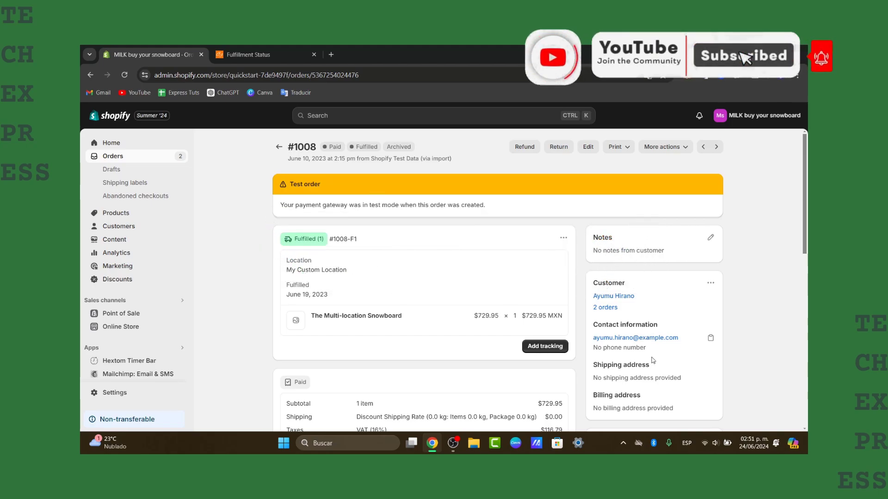